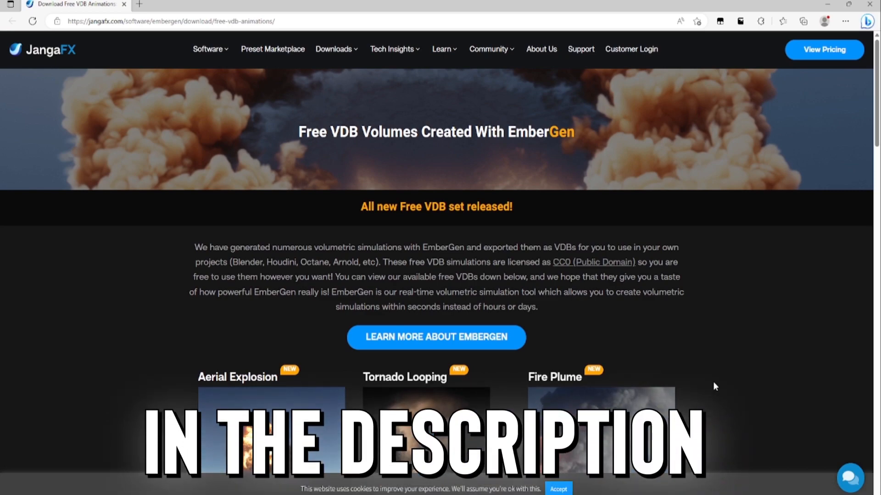
Step: Scroll the JangaFX free VDB page and download the Aerial Explosion set
scroll("down", 3)
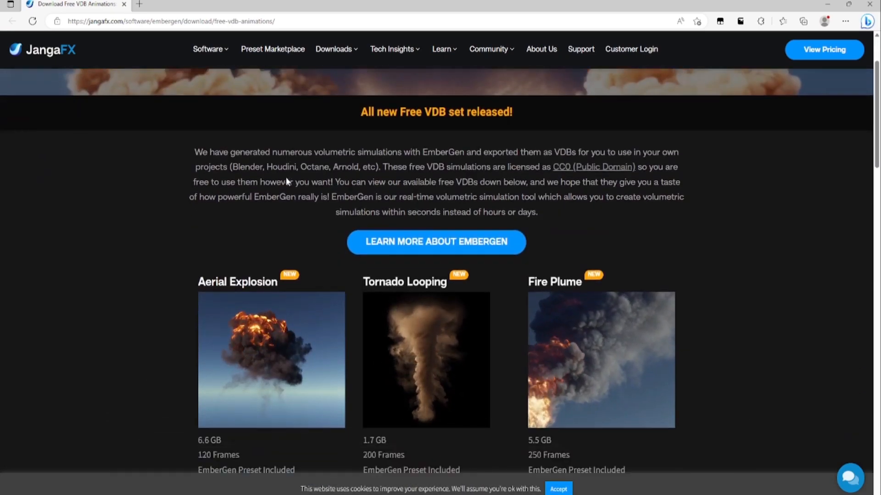
scroll("down", 3)
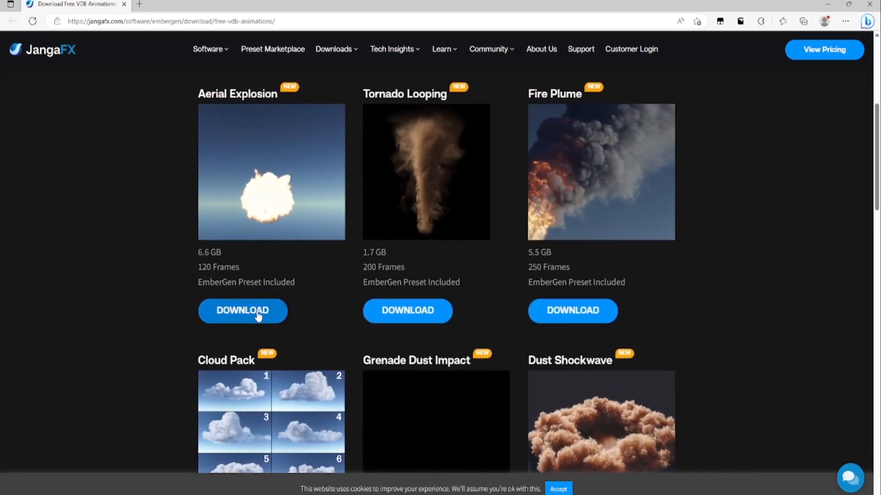
left_click(243, 310)
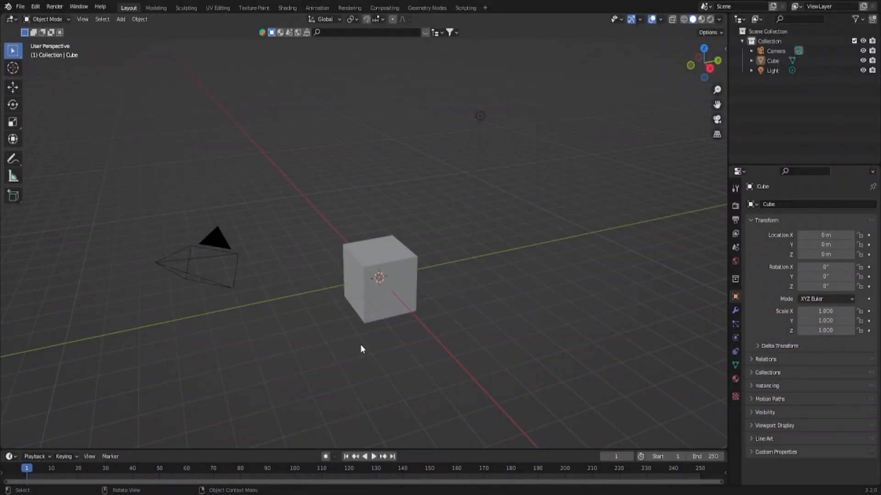
mouse_move(320, 320)
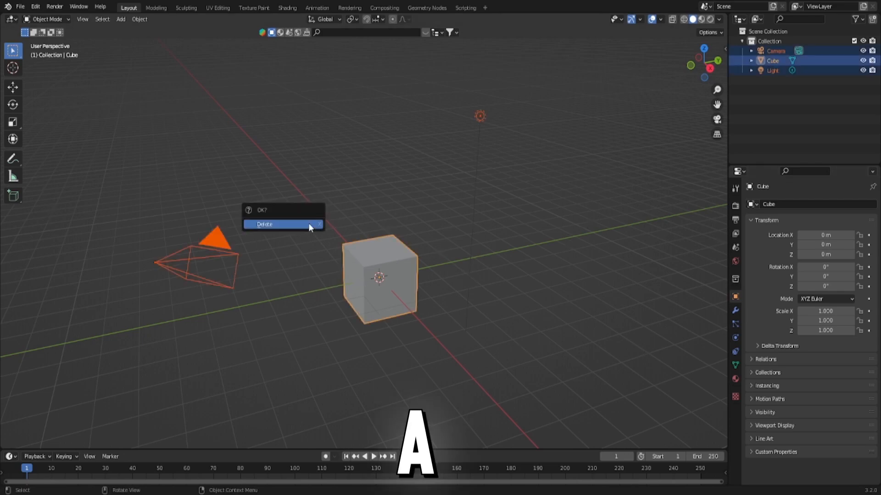
Step: Delete the default camera, cube and light, then import the Aerial Explosion VDB sequence
left_click(264, 224)
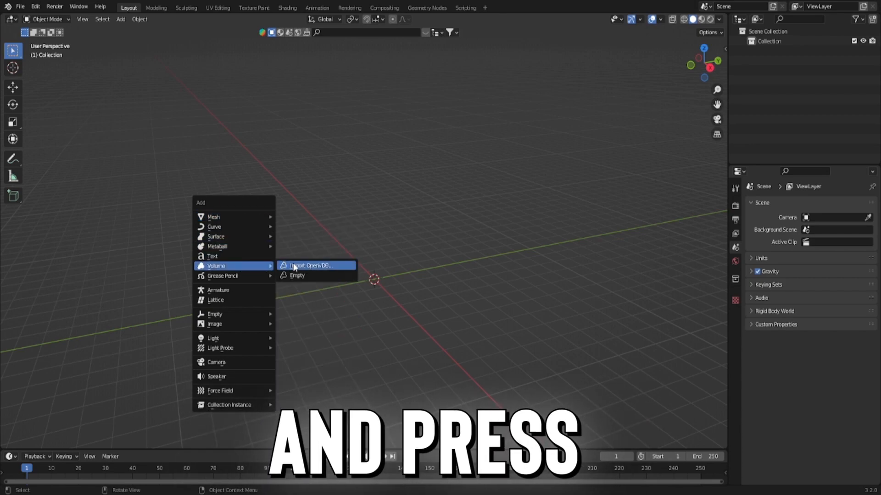
left_click(313, 266)
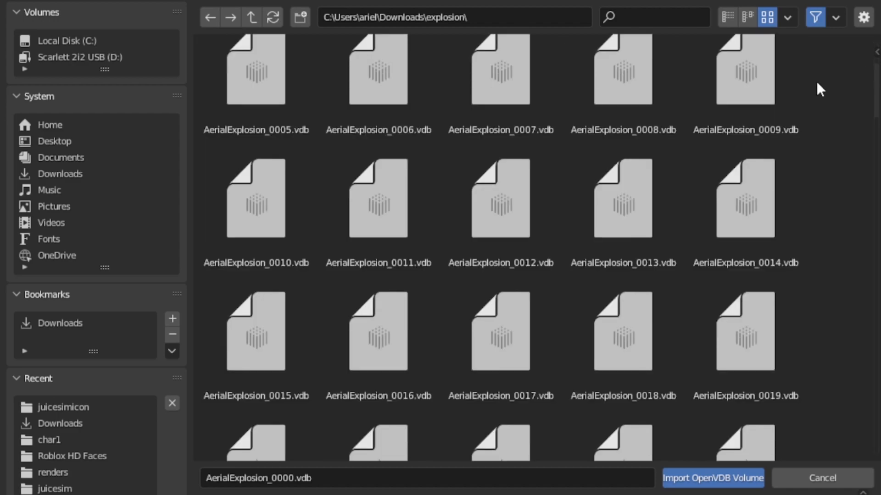
scroll("down", 3)
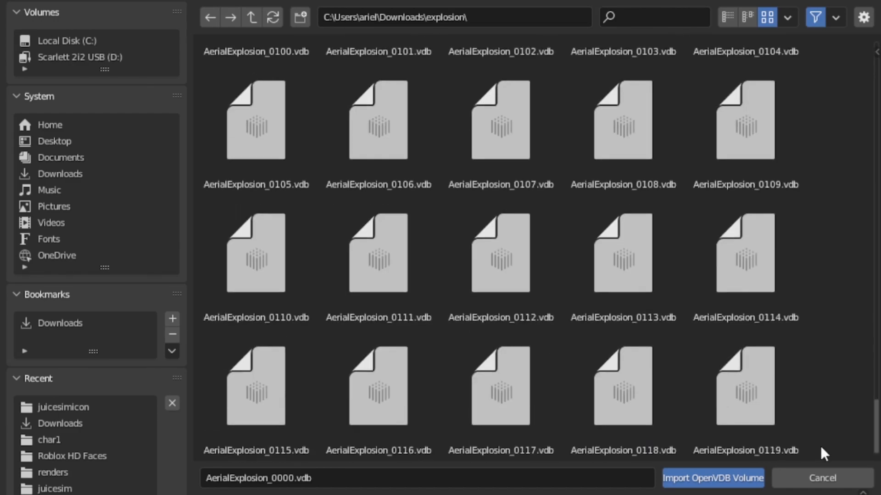
left_click(711, 478)
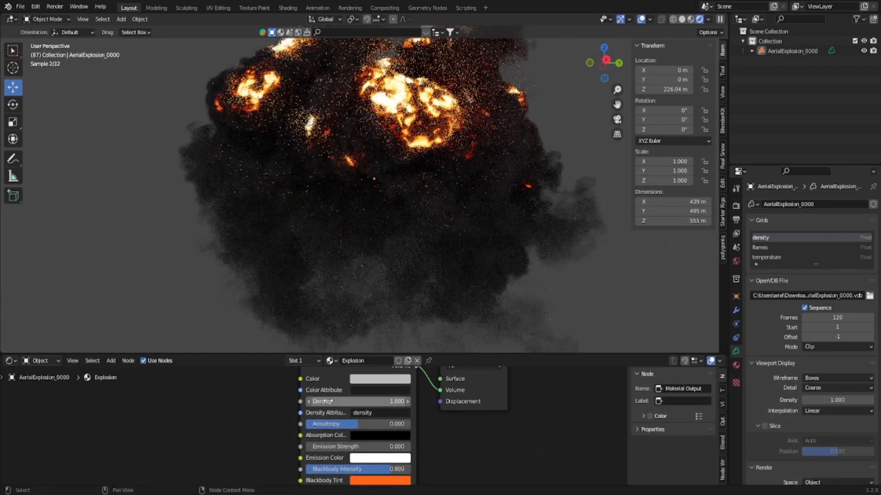
Step: Drag the Principled Volume Density from 1.000 down to 0.800
left_click_drag(370, 400, 353, 401)
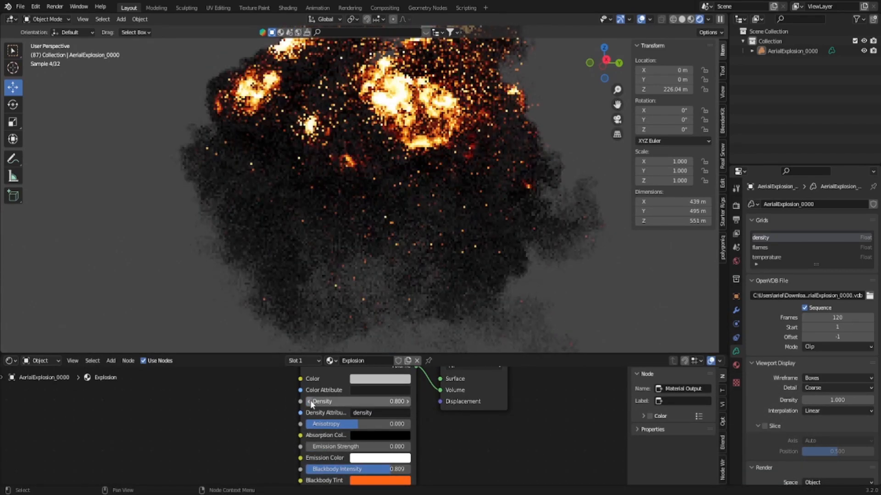